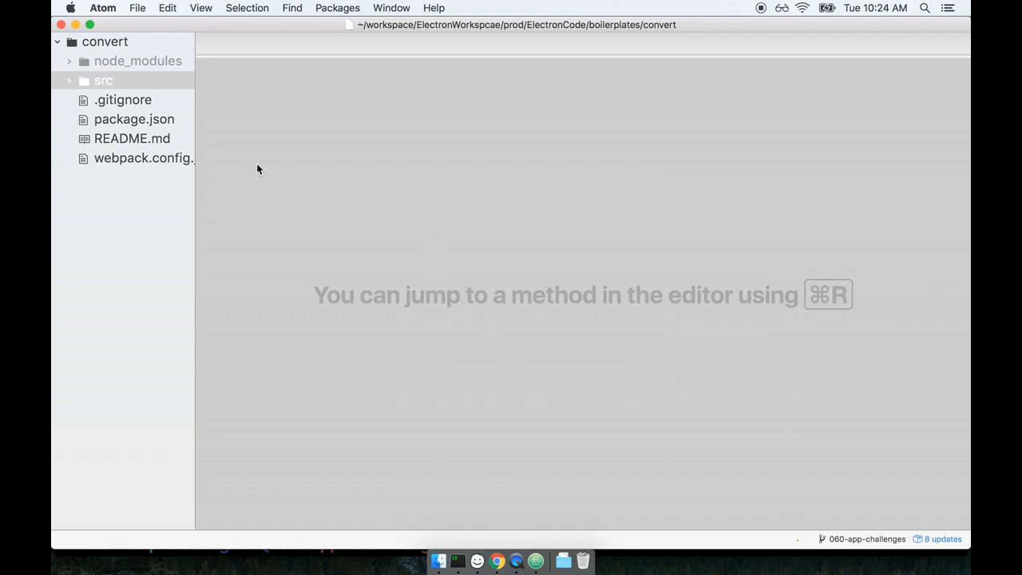
pyautogui.moveTo(96, 57)
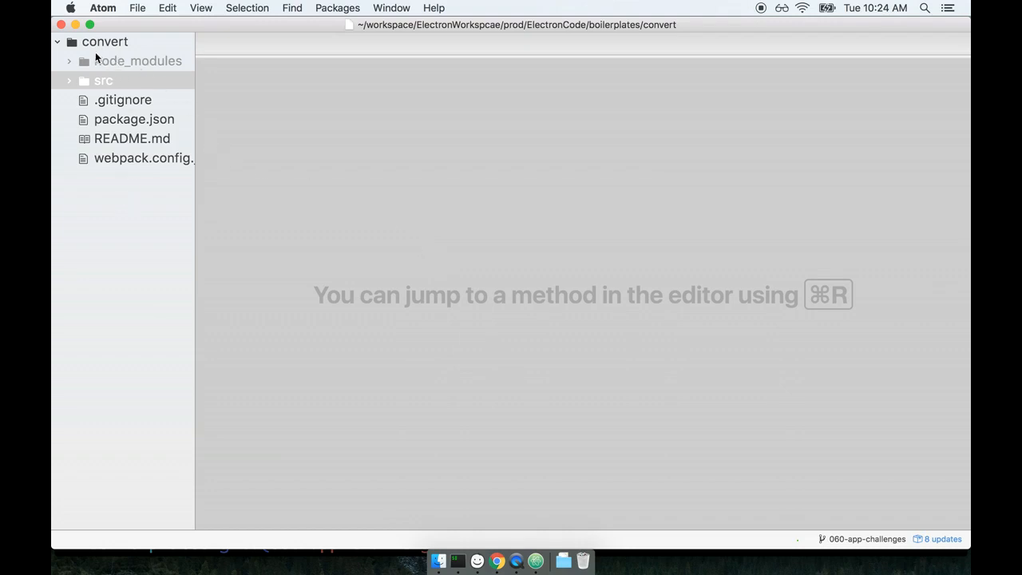
# Pick out the Electron App and MainWindow boxes in the architecture diagram
pyautogui.click(102, 79)
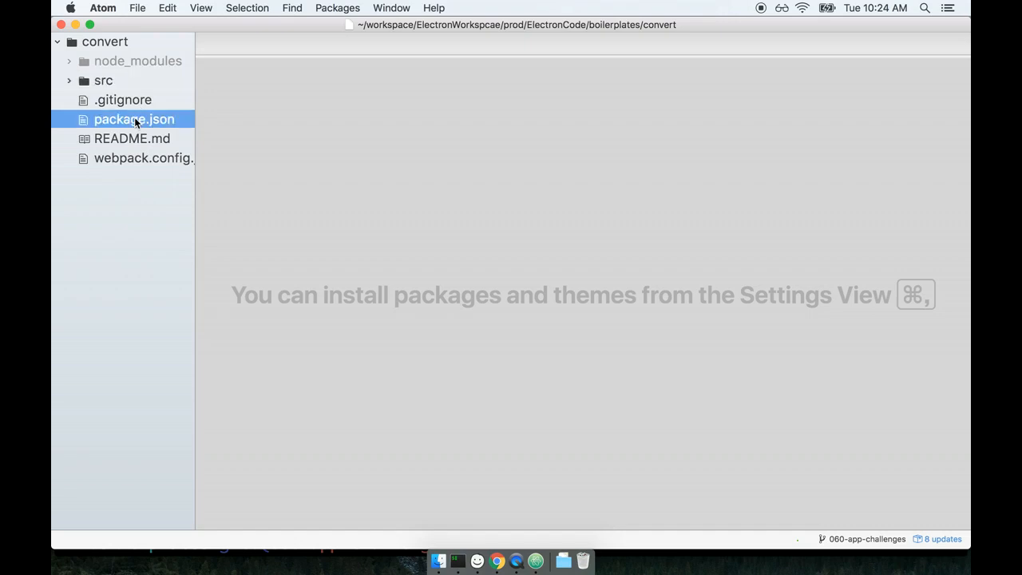
pyautogui.moveTo(148, 164)
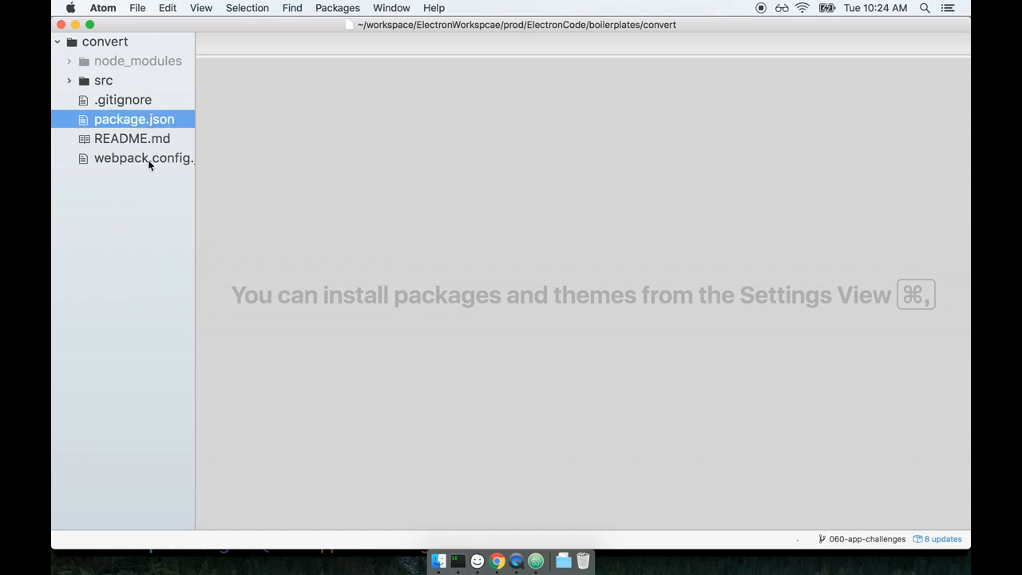
pyautogui.click(144, 157)
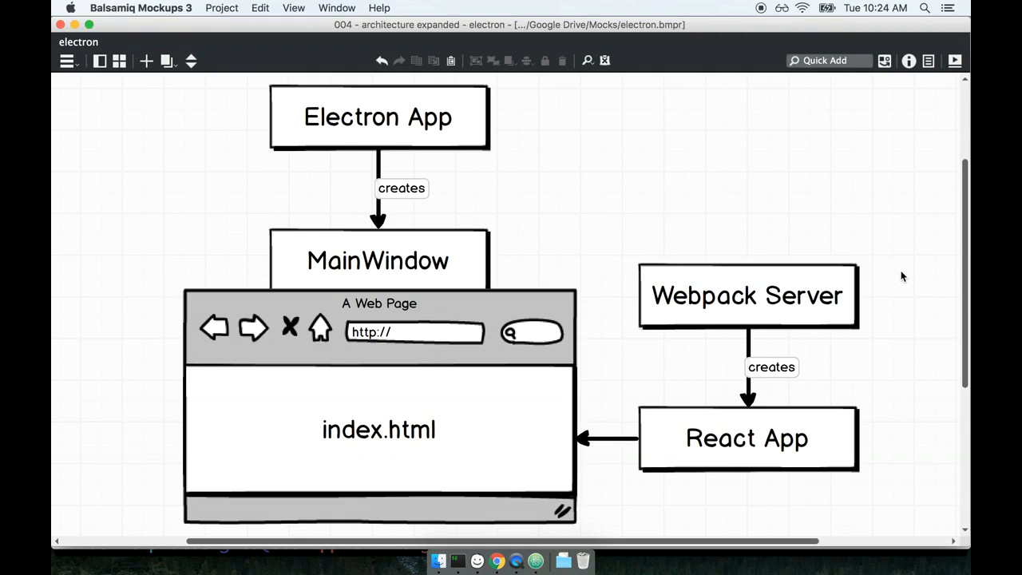
pyautogui.moveTo(902, 275)
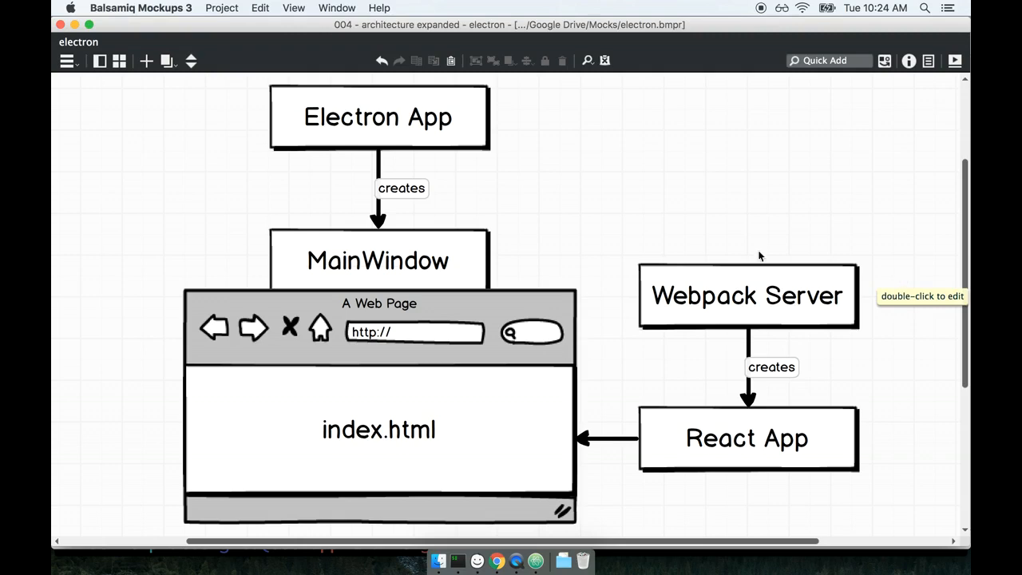
pyautogui.click(378, 117)
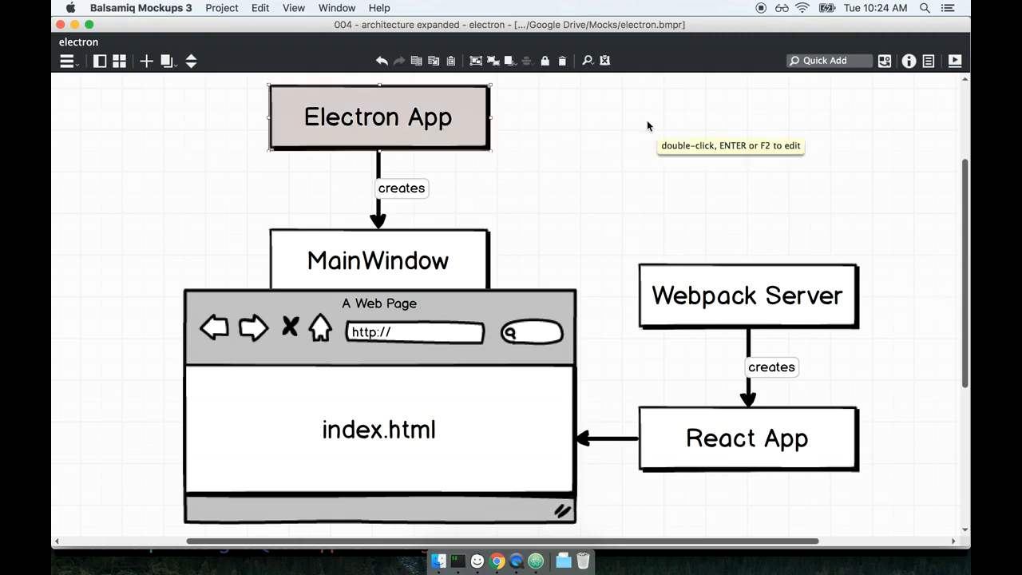
pyautogui.click(378, 259)
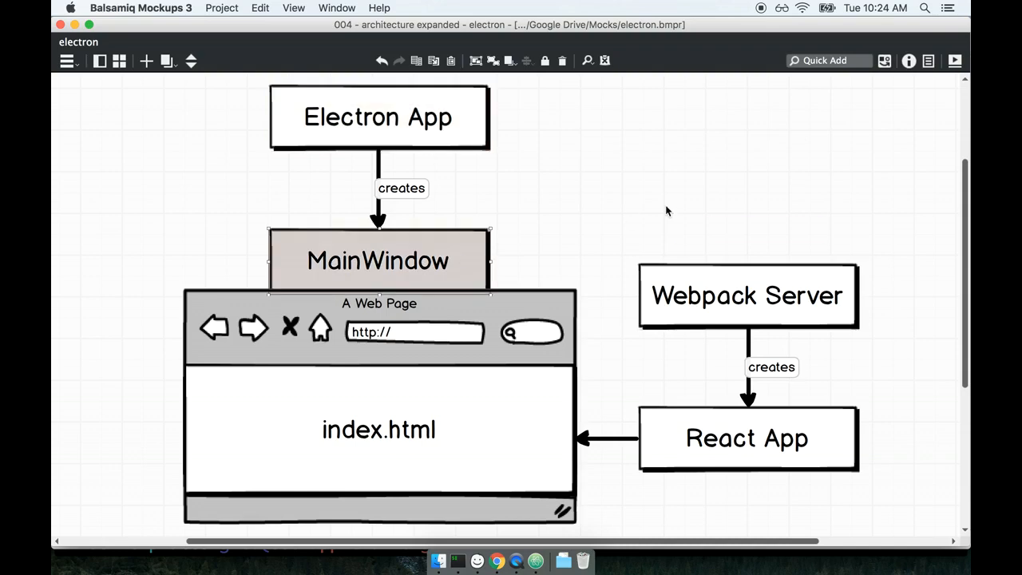
pyautogui.moveTo(549, 242)
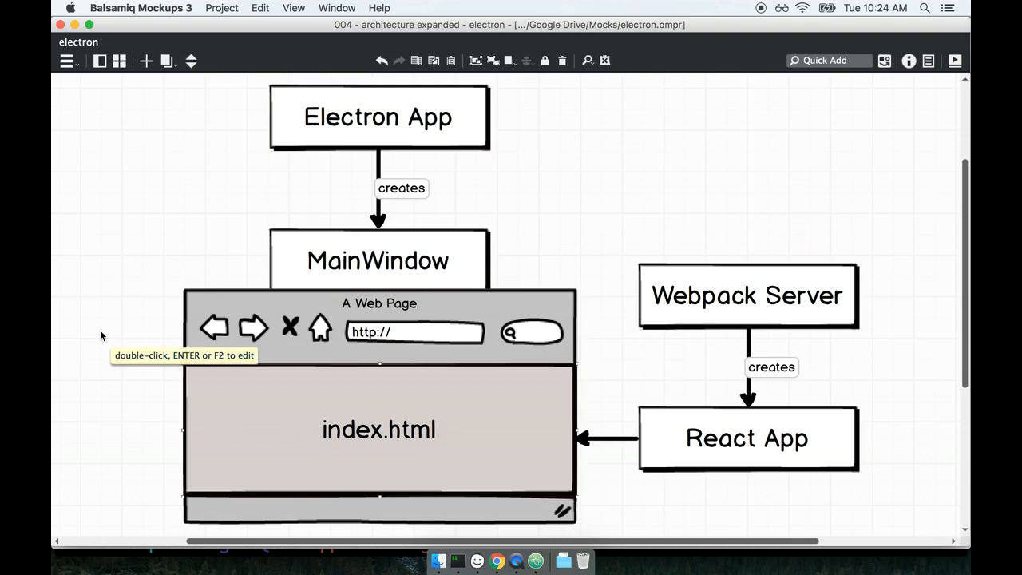
pyautogui.moveTo(711, 415)
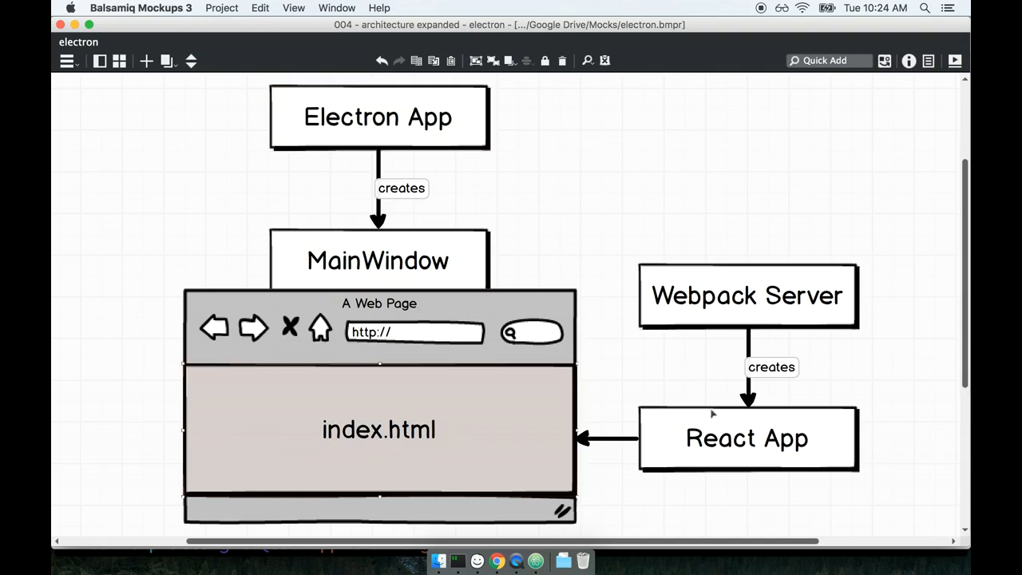
# Pick out the React App and Webpack Server boxes, then select the convert project root
pyautogui.click(748, 438)
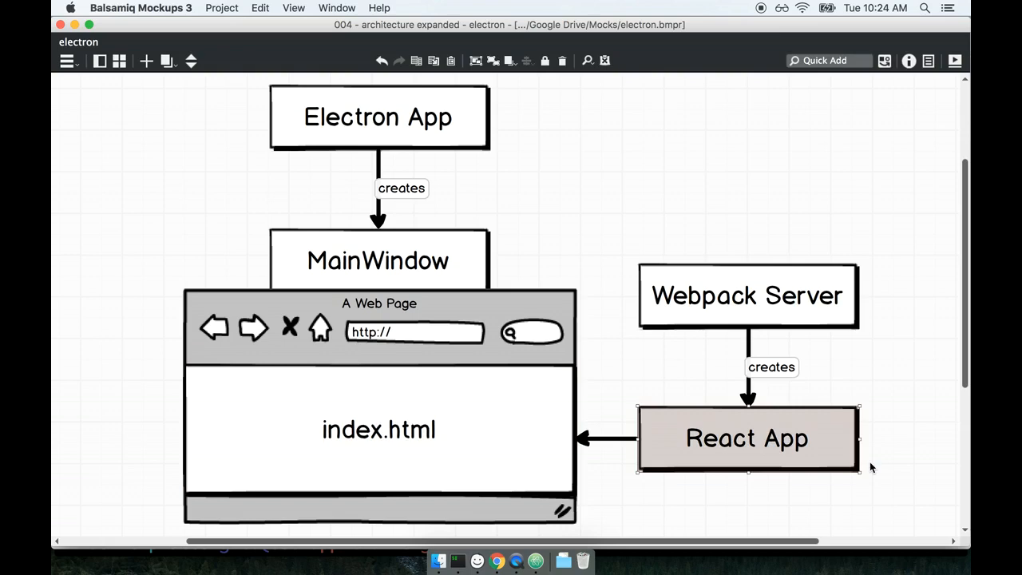
pyautogui.moveTo(888, 470)
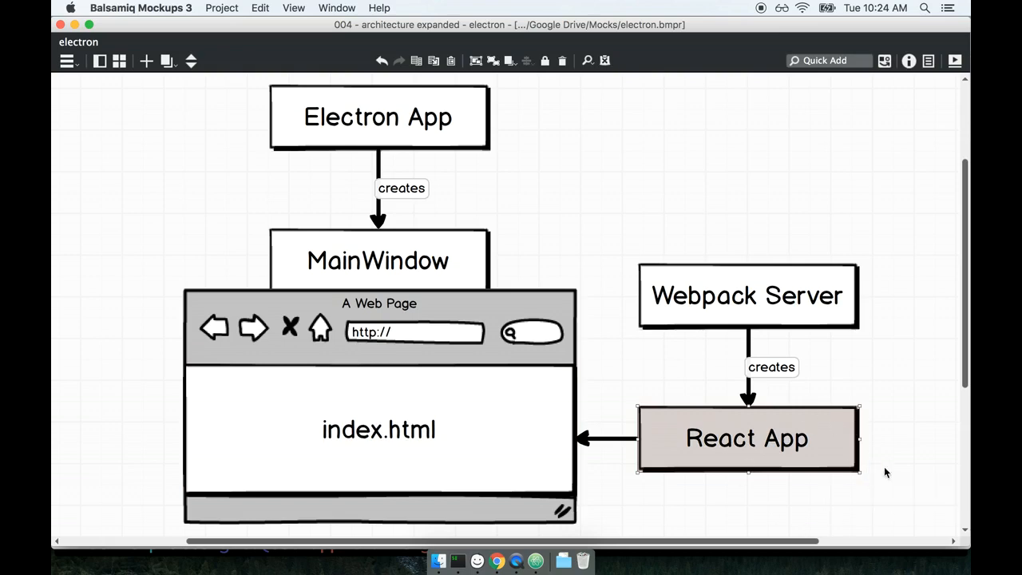
pyautogui.click(748, 296)
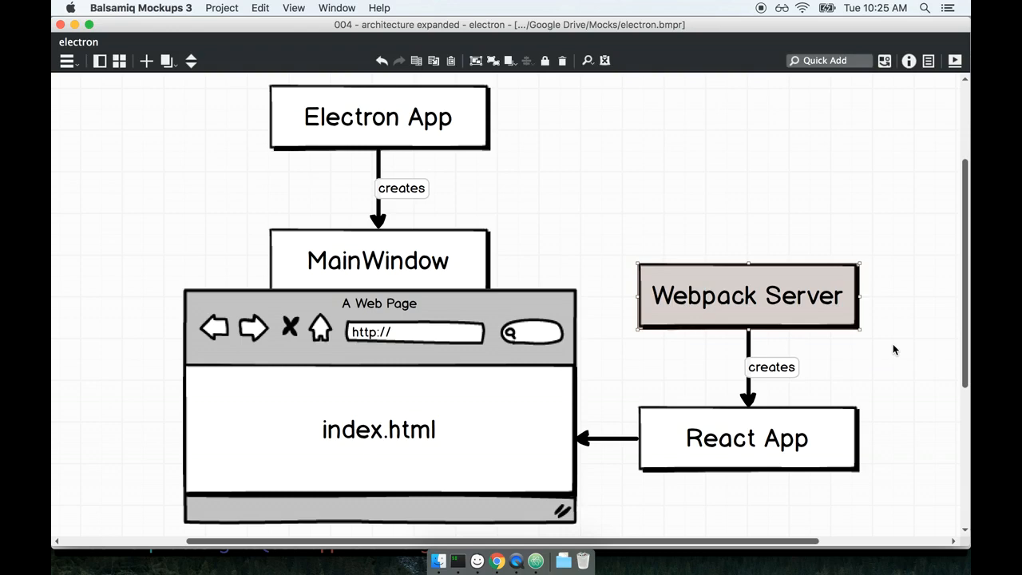
pyautogui.moveTo(549, 152)
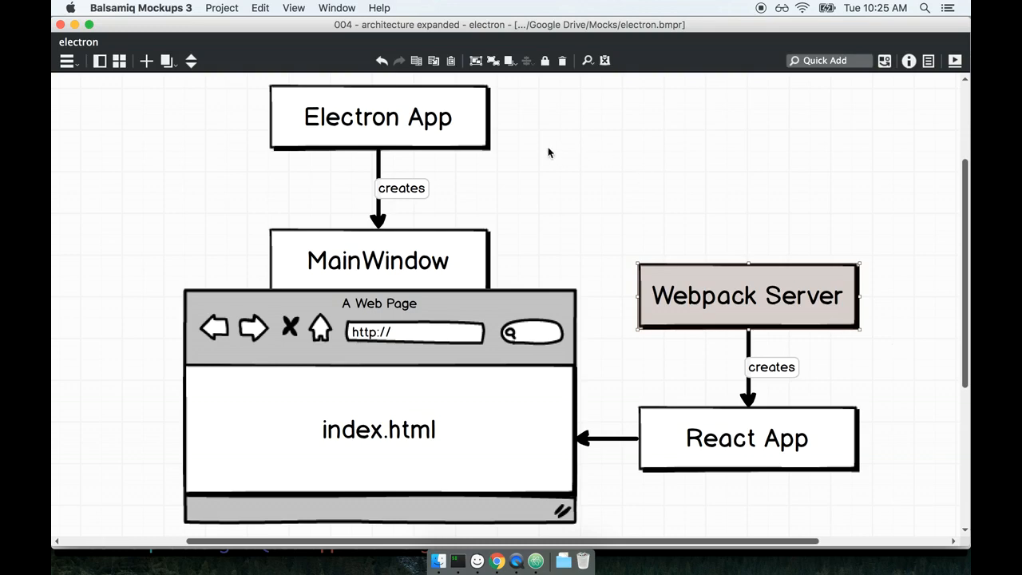
pyautogui.click(379, 117)
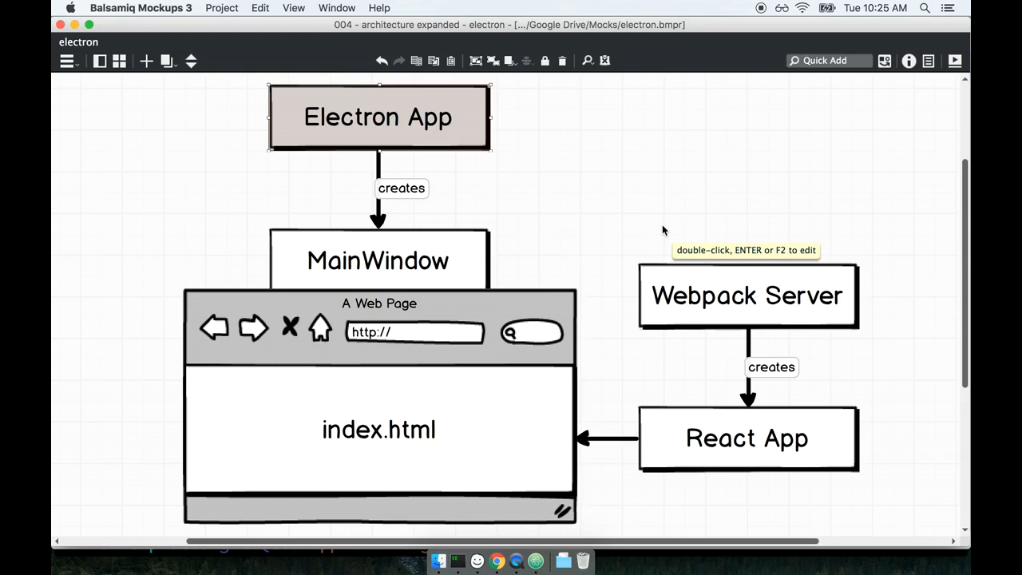
pyautogui.moveTo(663, 231)
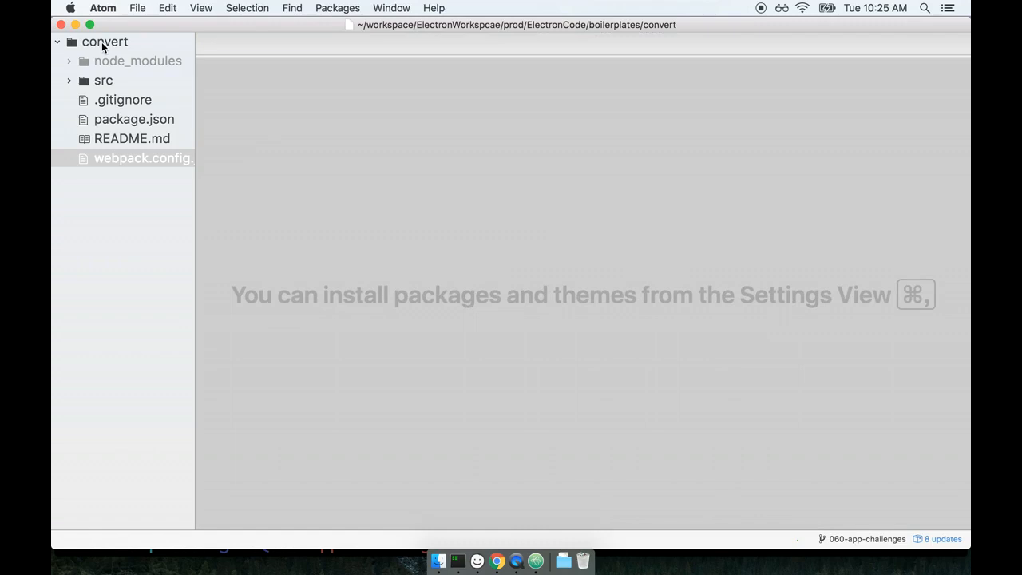
pyautogui.click(103, 42)
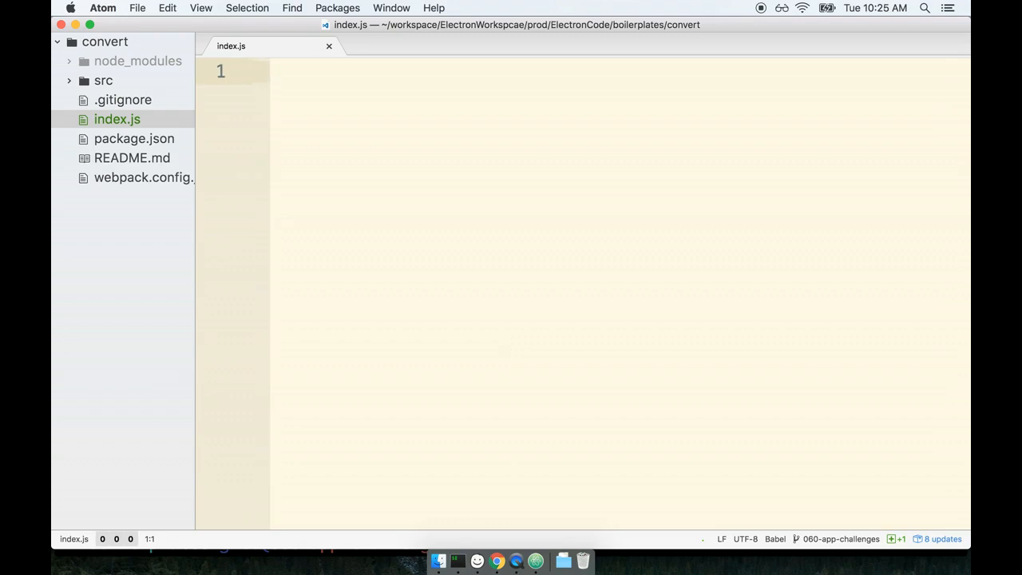
# Require electron and destructure app from it in index.js
pyautogui.write('const electron =')
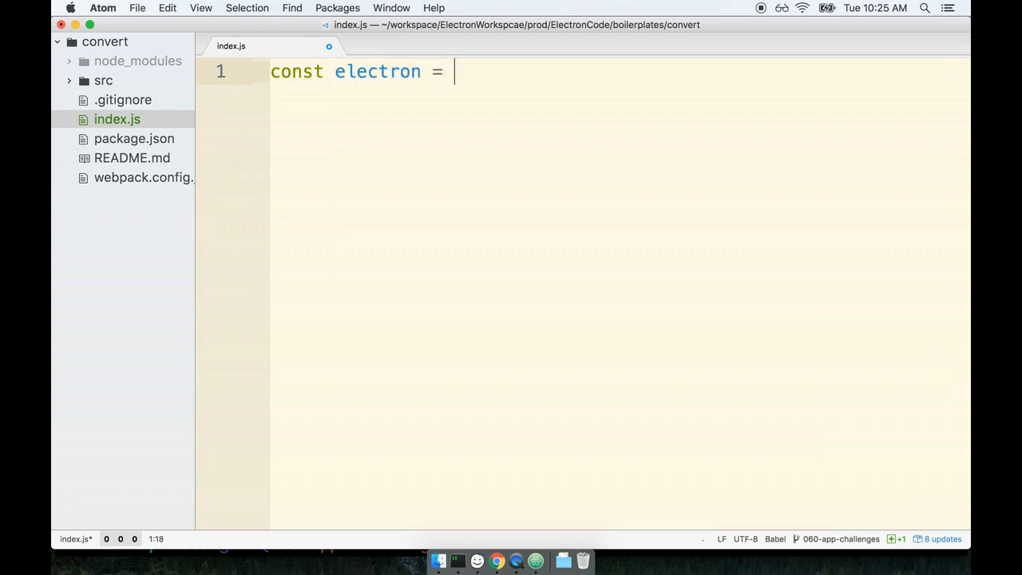
pyautogui.write("require('electron')")
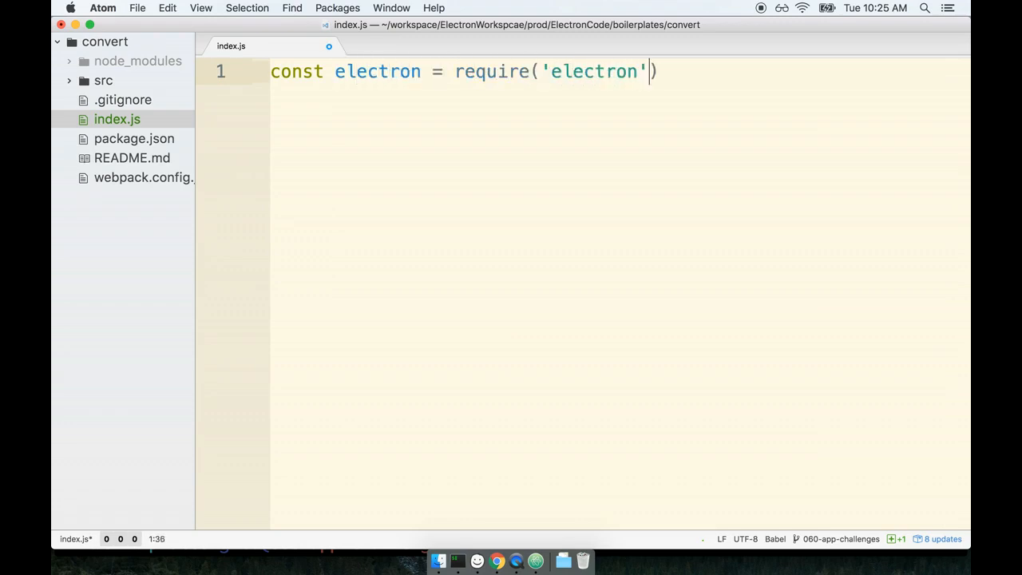
pyautogui.write(';')
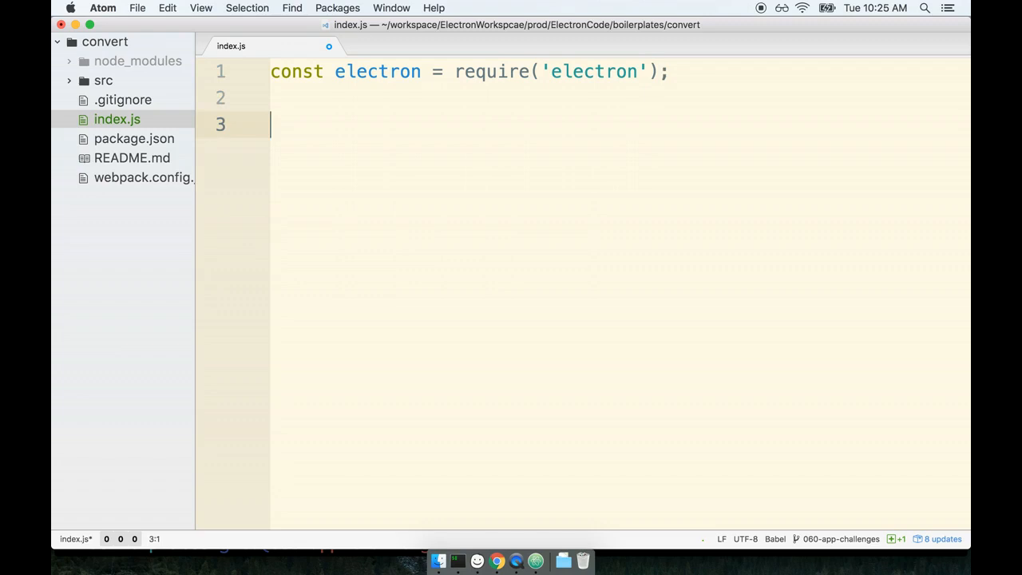
pyautogui.write('const')
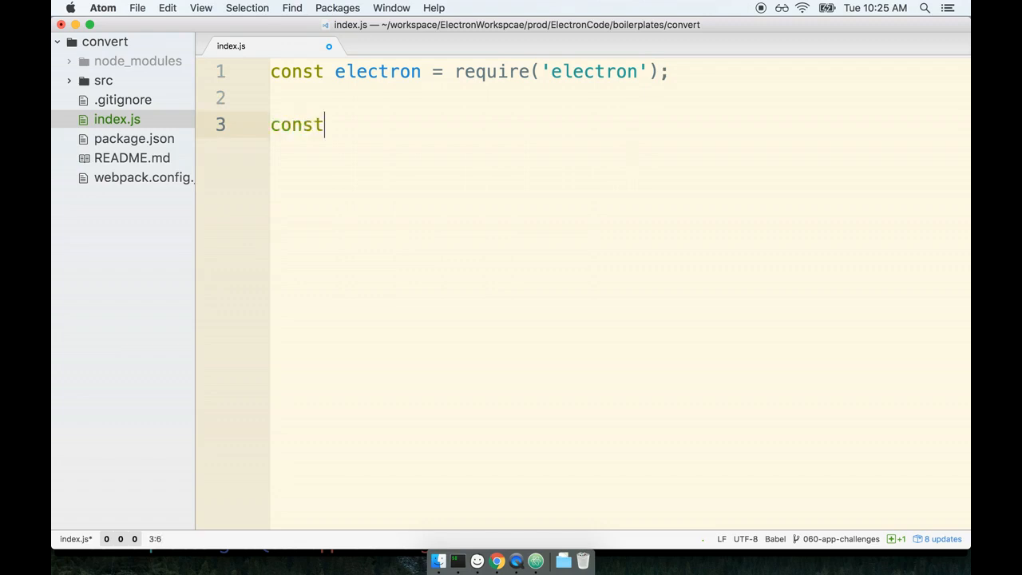
pyautogui.write('{ app } =')
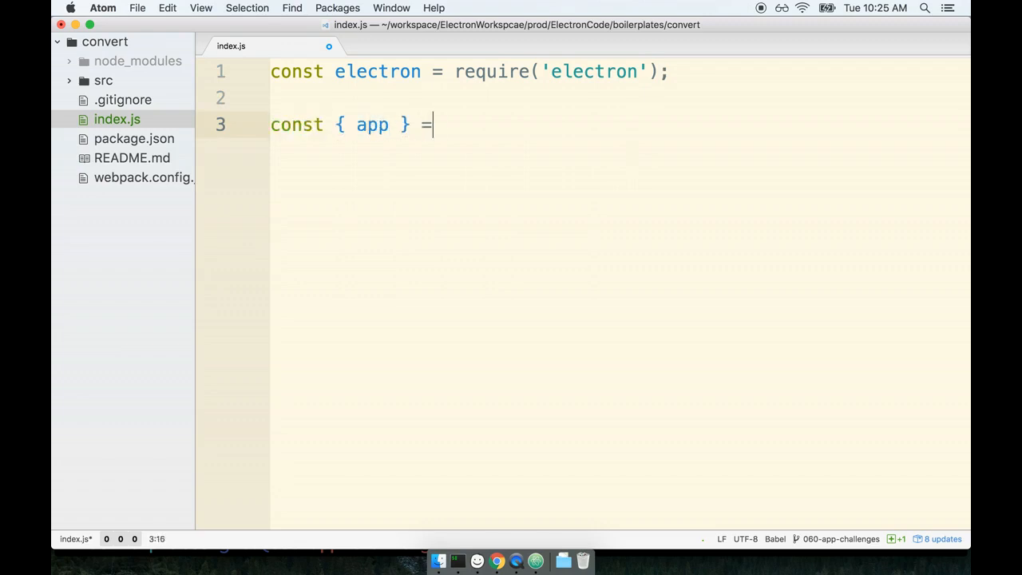
pyautogui.write('electron;')
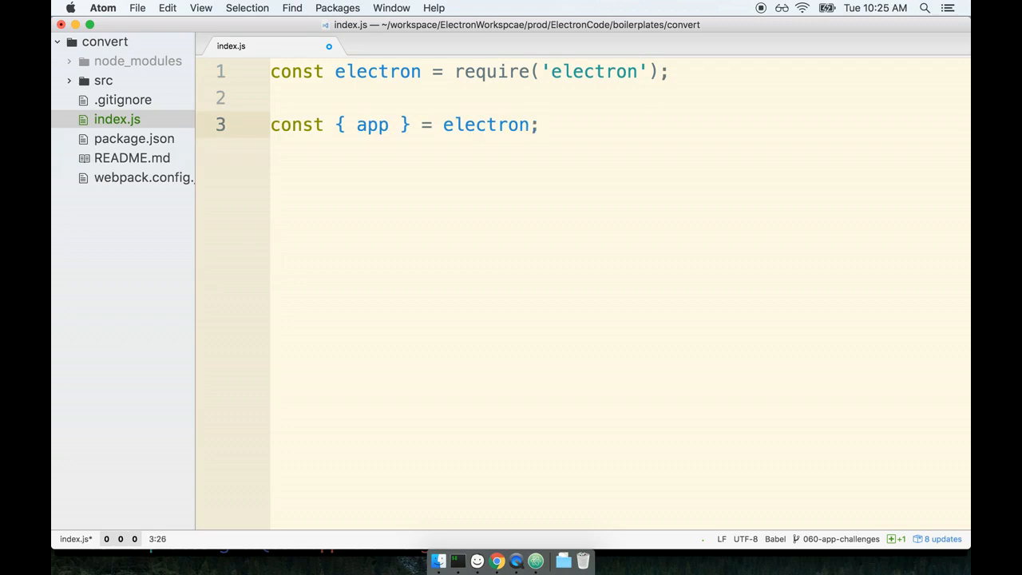
pyautogui.press('Enter')
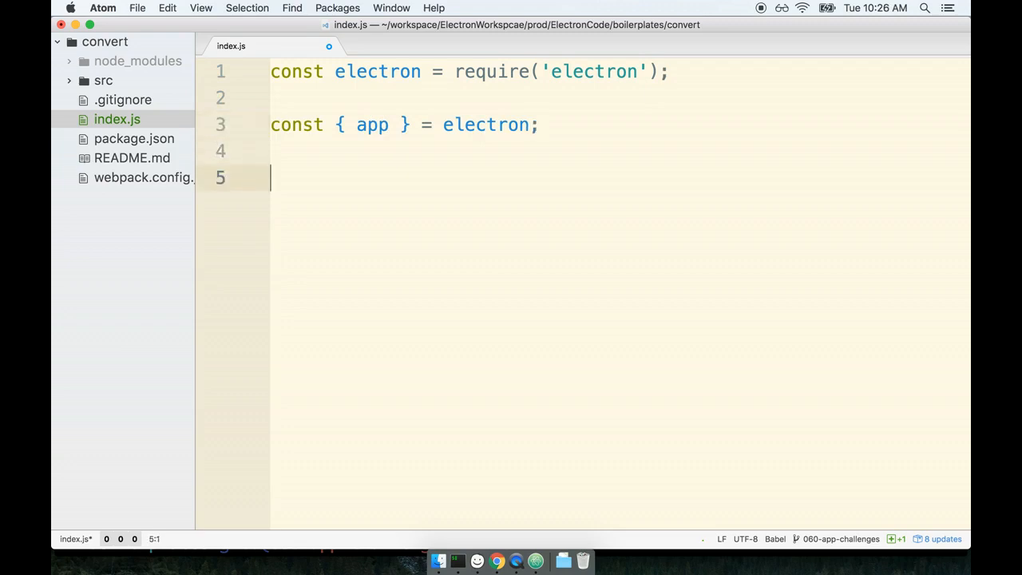
# Begin an app.on('ready') handler with an arrow-function callback
pyautogui.click(381, 125)
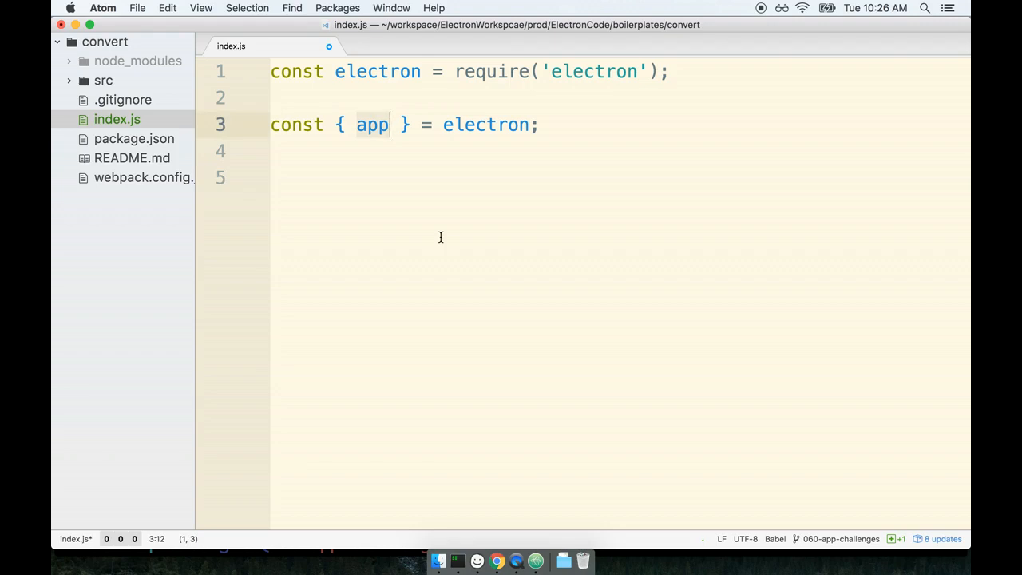
pyautogui.write('app.')
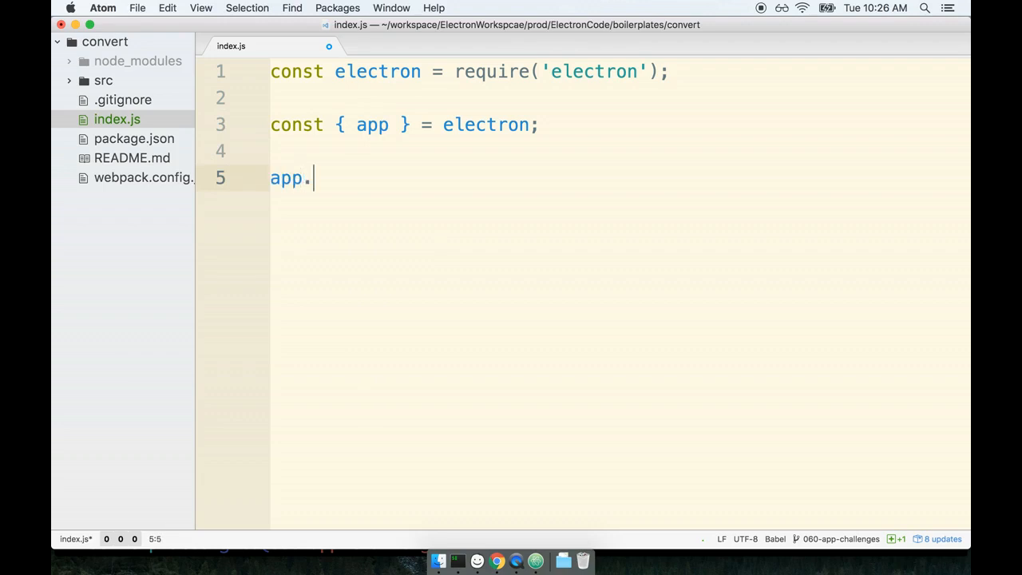
pyautogui.write("on('ready')")
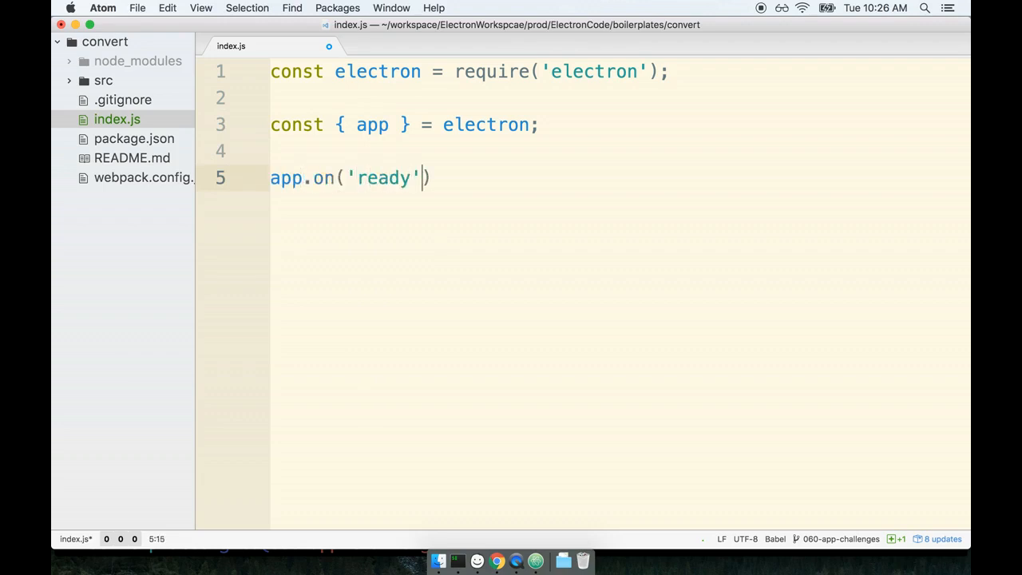
pyautogui.write(', () => )')
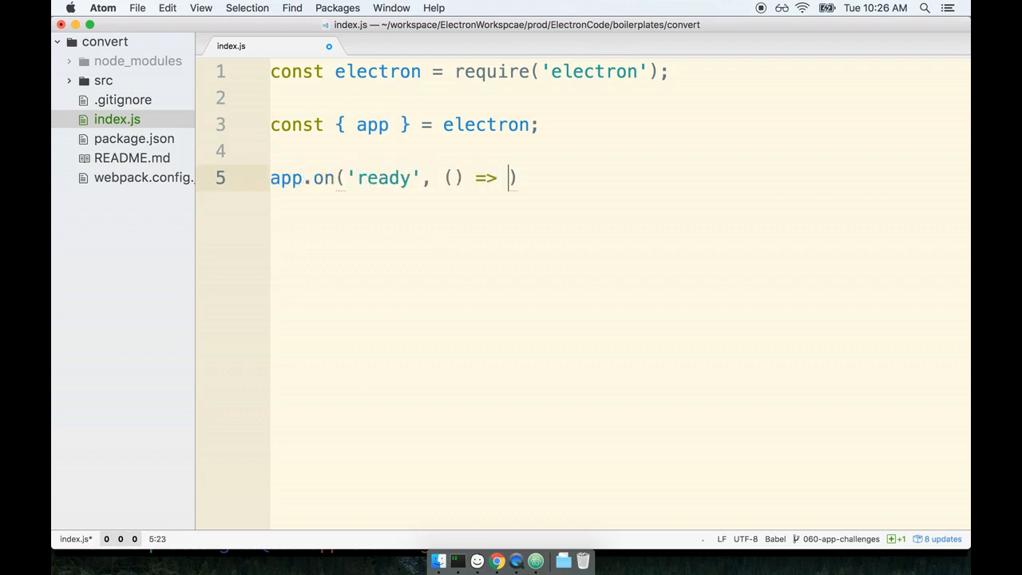
pyautogui.write('{')
pyautogui.click(407, 125)
pyautogui.write(', ')
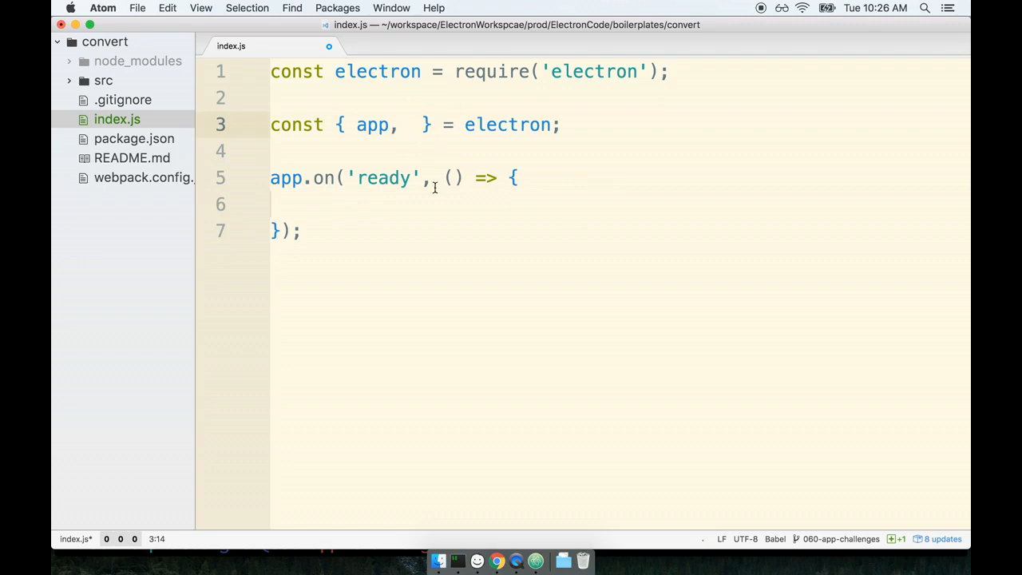
# Destructure BrowserWindow from electron and create new BrowserWindow({}) in the ready callback
pyautogui.write('BrowserWindow')
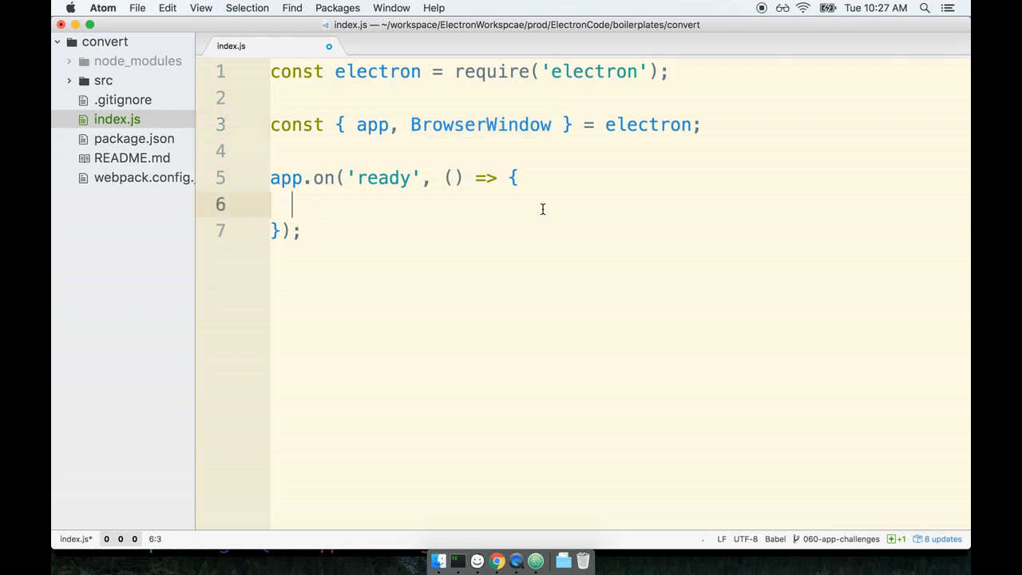
pyautogui.click(506, 124)
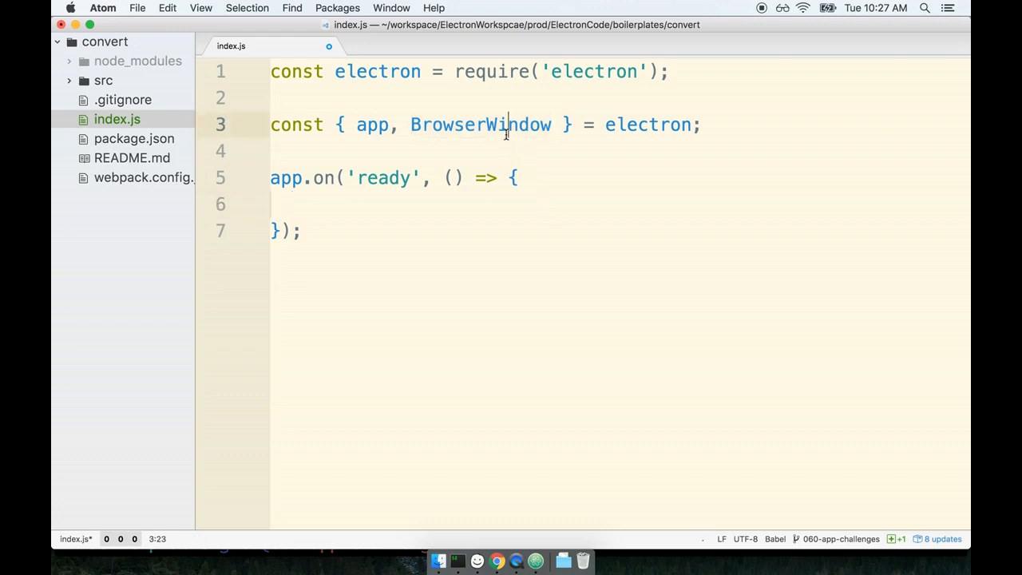
pyautogui.doubleClick(479, 125)
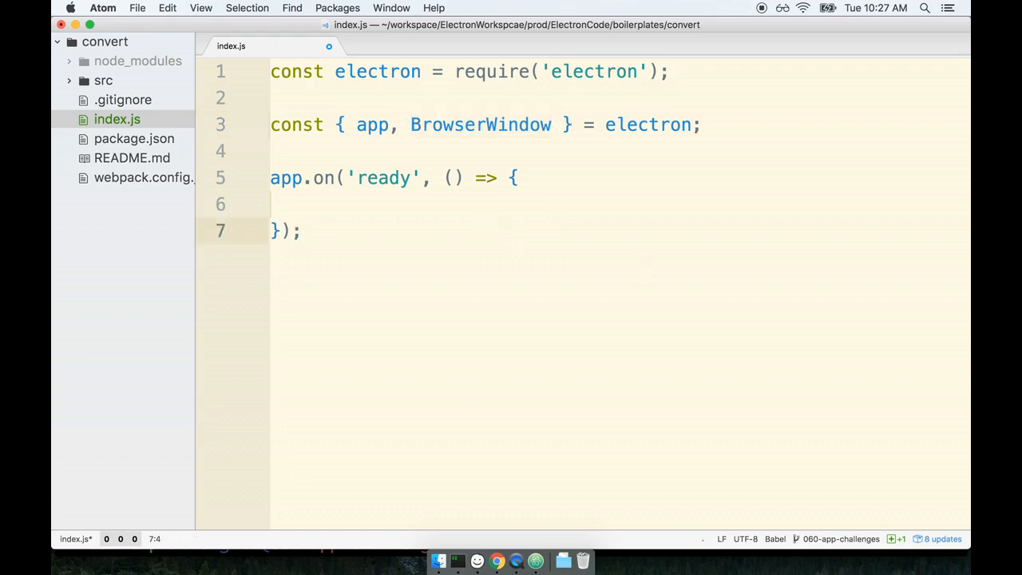
pyautogui.write('new Browser')
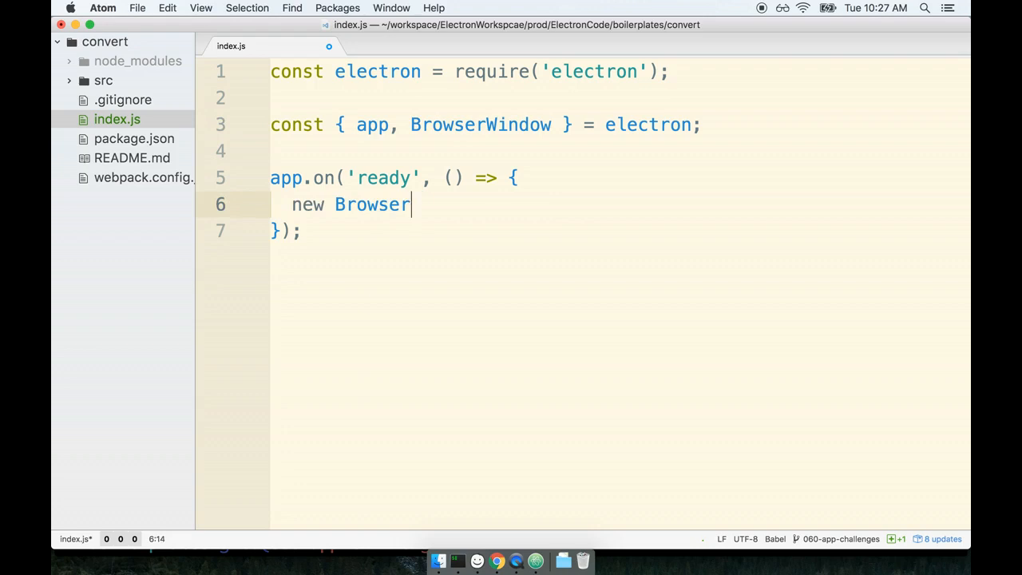
pyautogui.write('Window()')
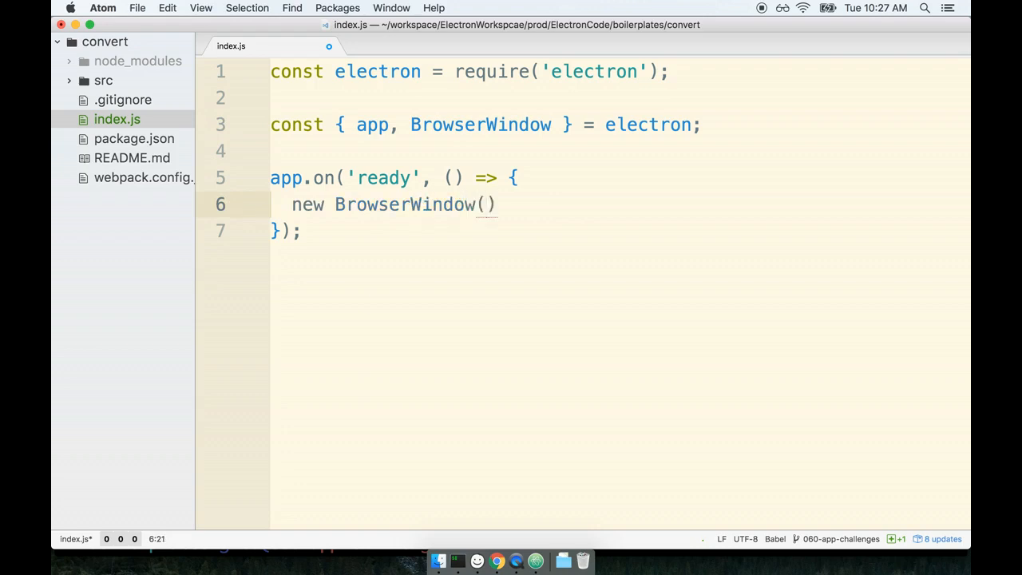
pyautogui.write(';')
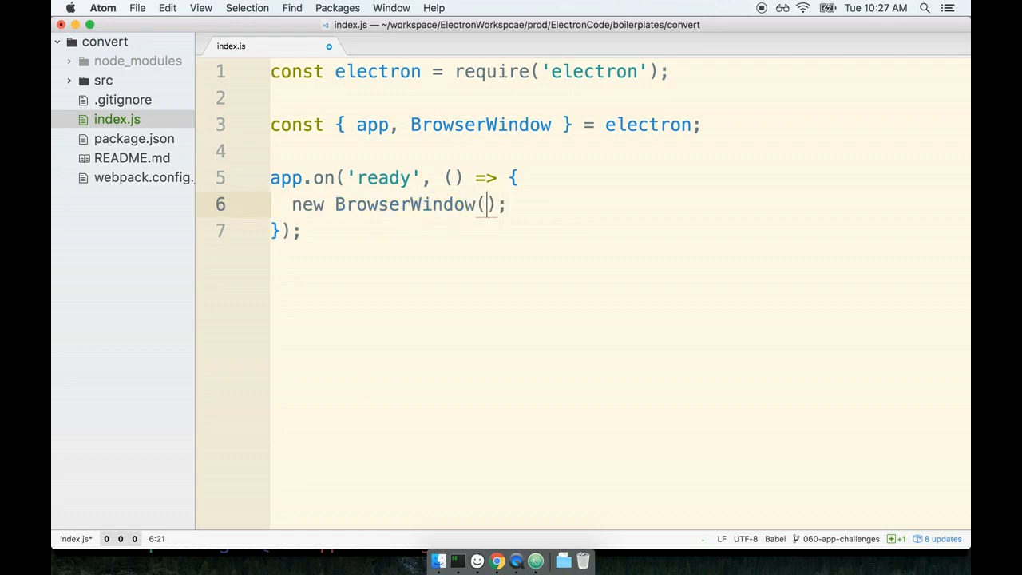
pyautogui.write('{}')
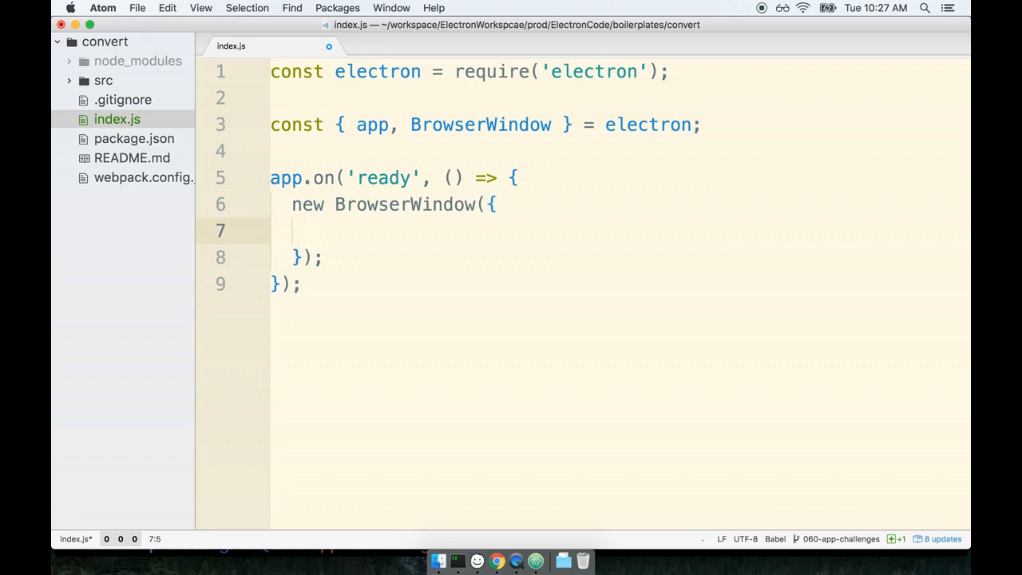
# Enter height: 600 and width: 800 in the BrowserWindow options object
pyautogui.write('height: 60')
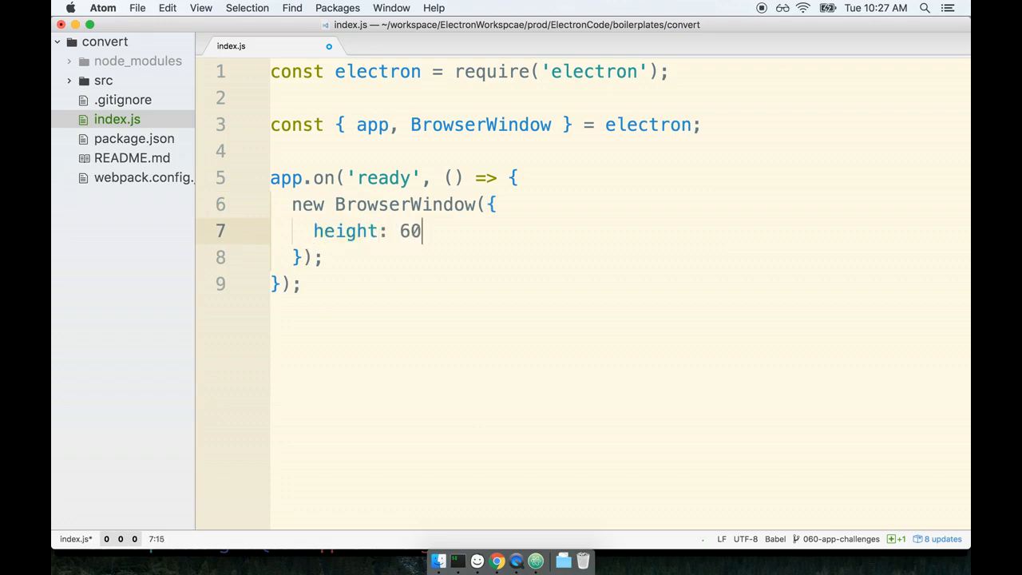
pyautogui.write('0,')
pyautogui.write('width: 800')
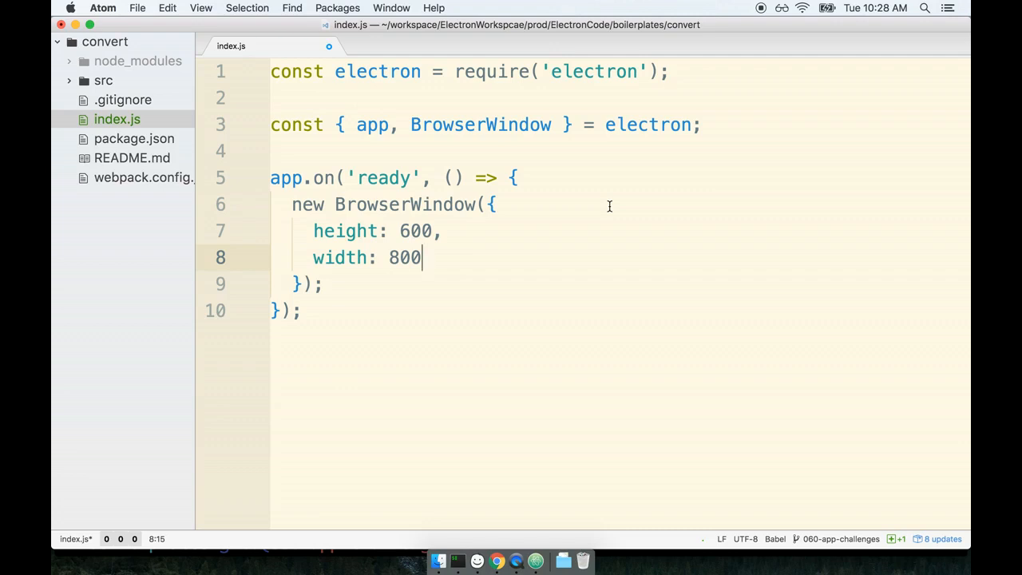
pyautogui.write(',')
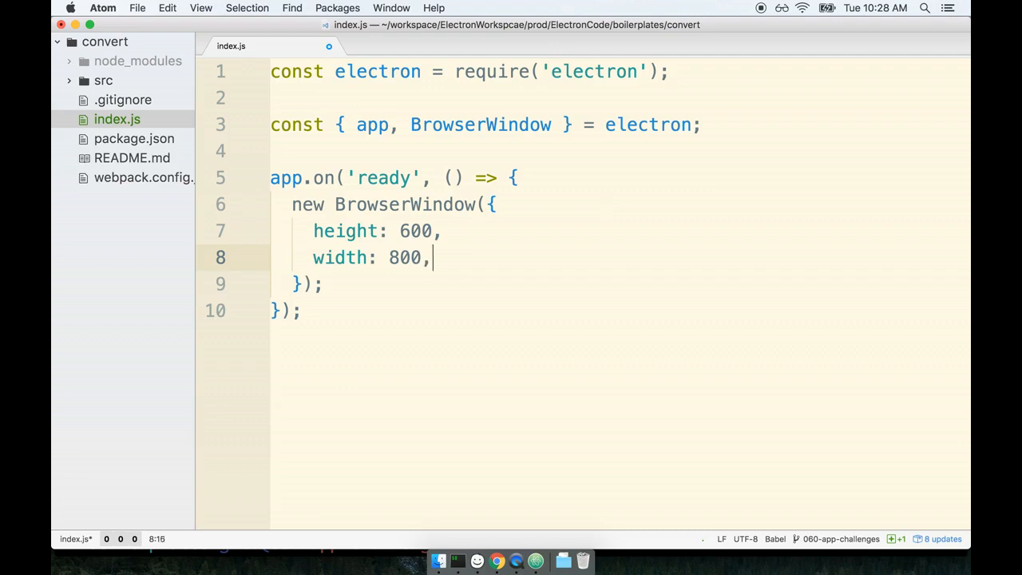
pyautogui.press('Enter')
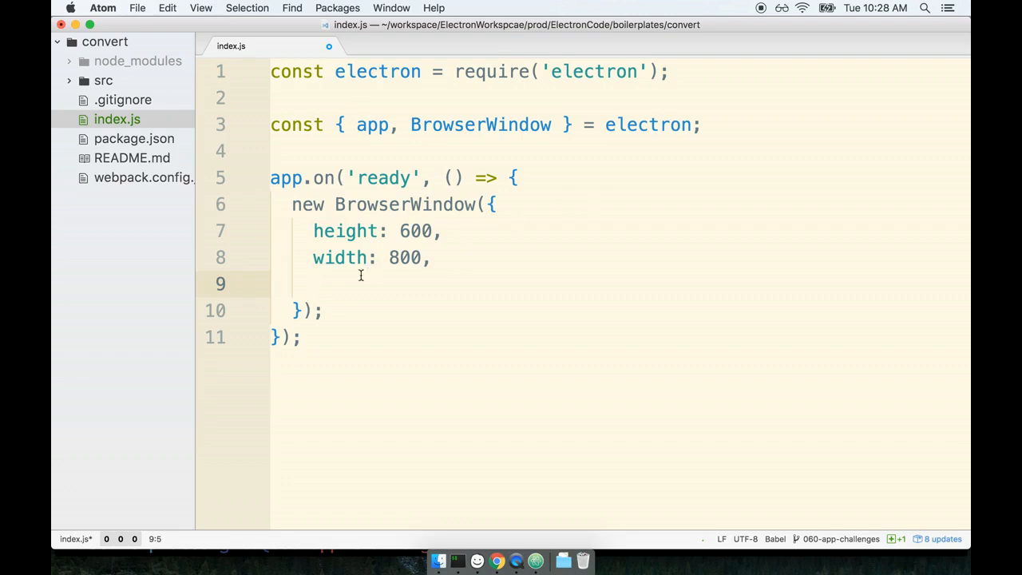
# Add webPreferences: { backgroundThrottling: false } to the BrowserWindow options
pyautogui.write('web')
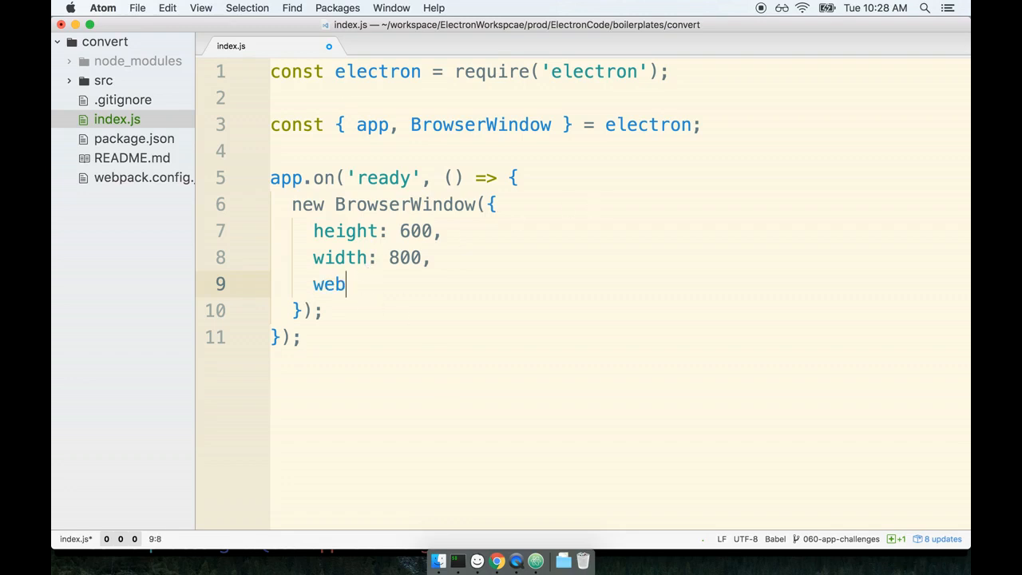
pyautogui.write('Preferences')
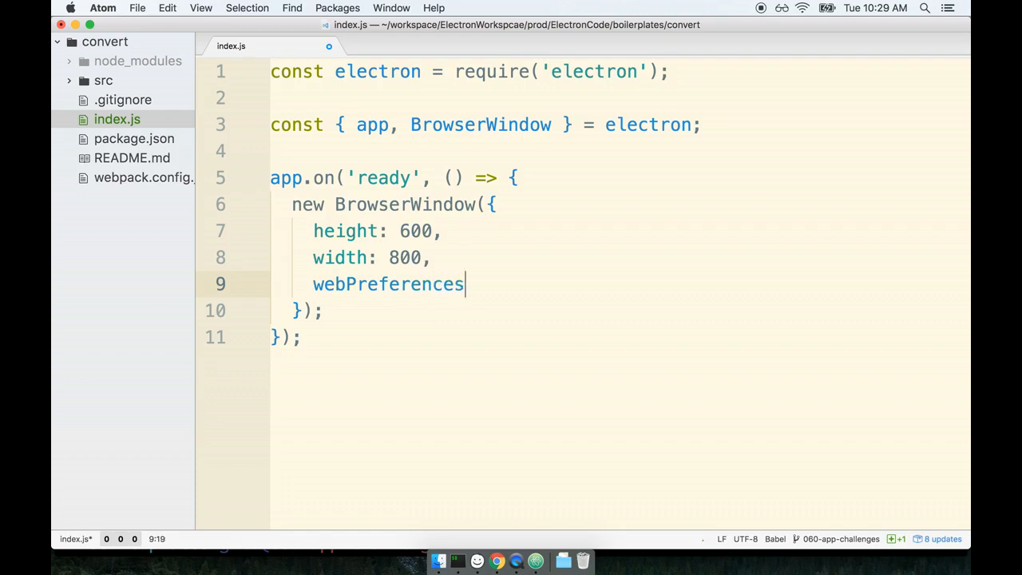
pyautogui.write(': { }')
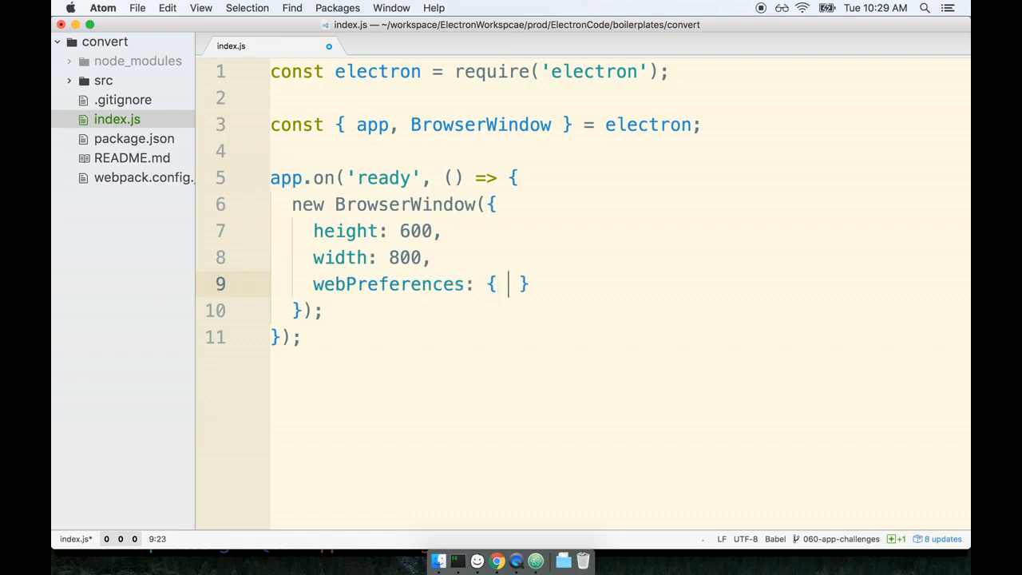
pyautogui.write('backgroundThro')
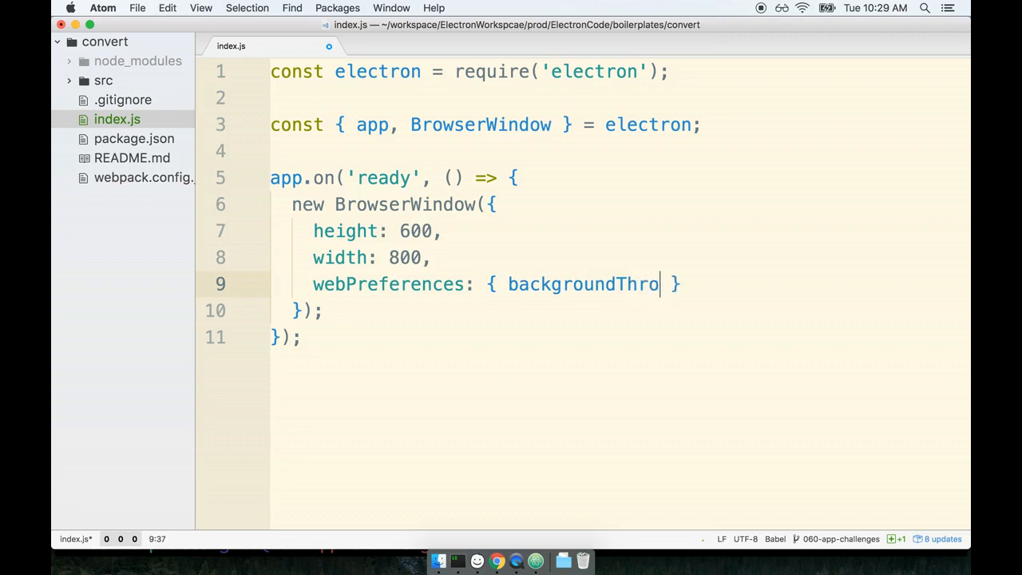
pyautogui.write('ttling: false')
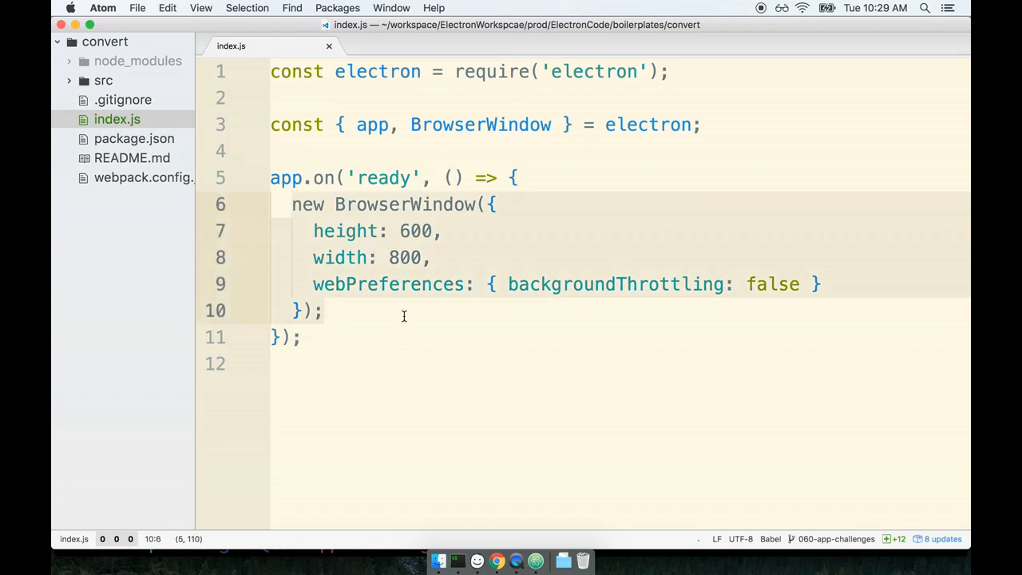
pyautogui.click(328, 311)
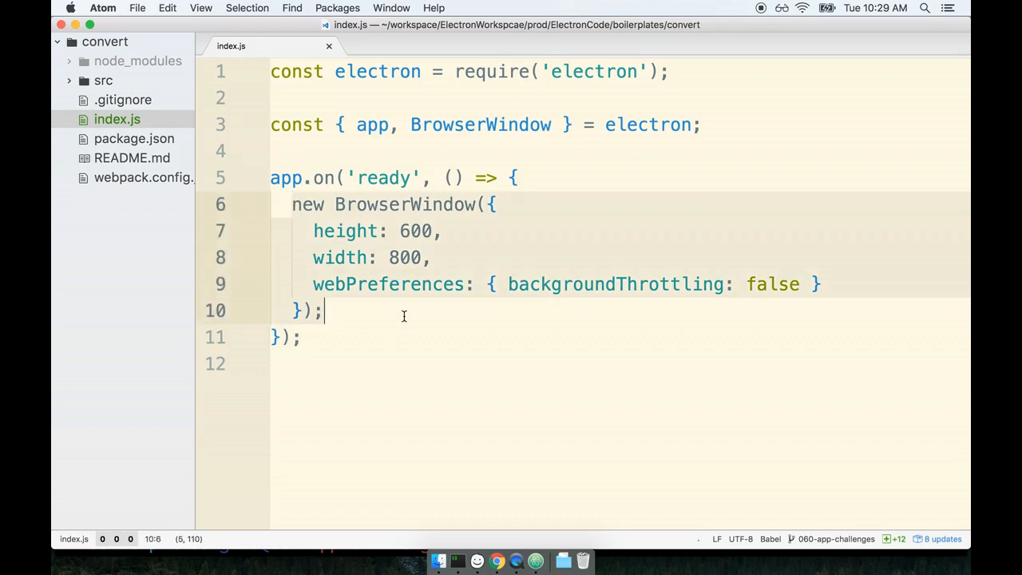